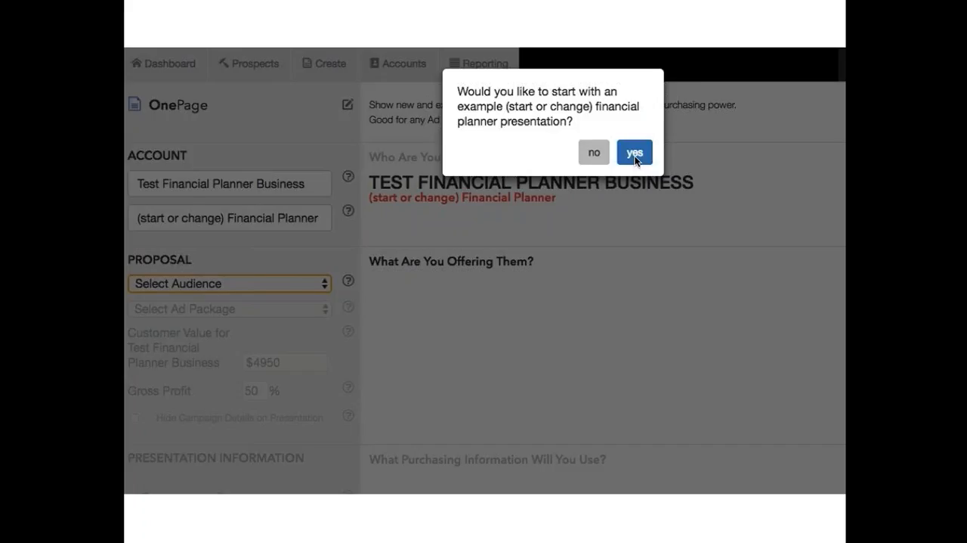
mouse_move(594, 152)
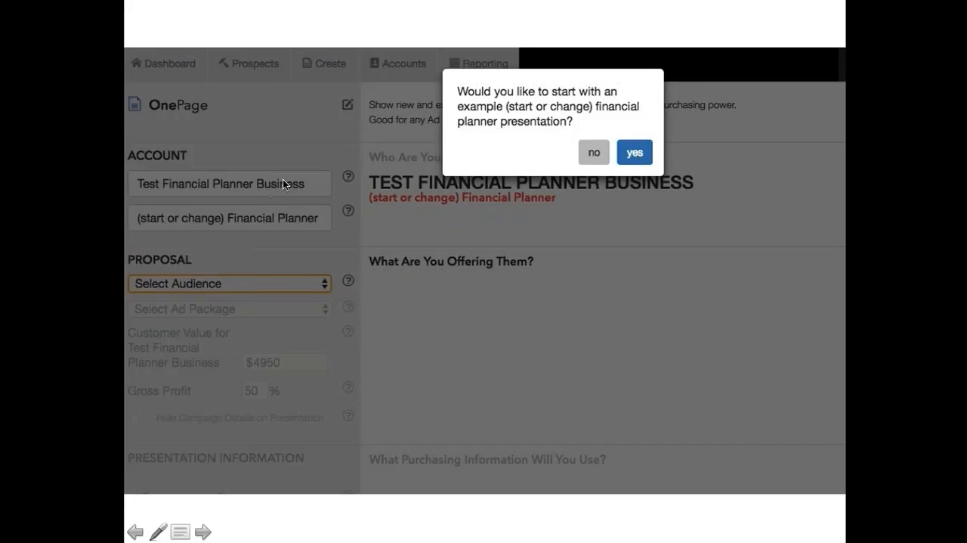
mouse_move(288, 186)
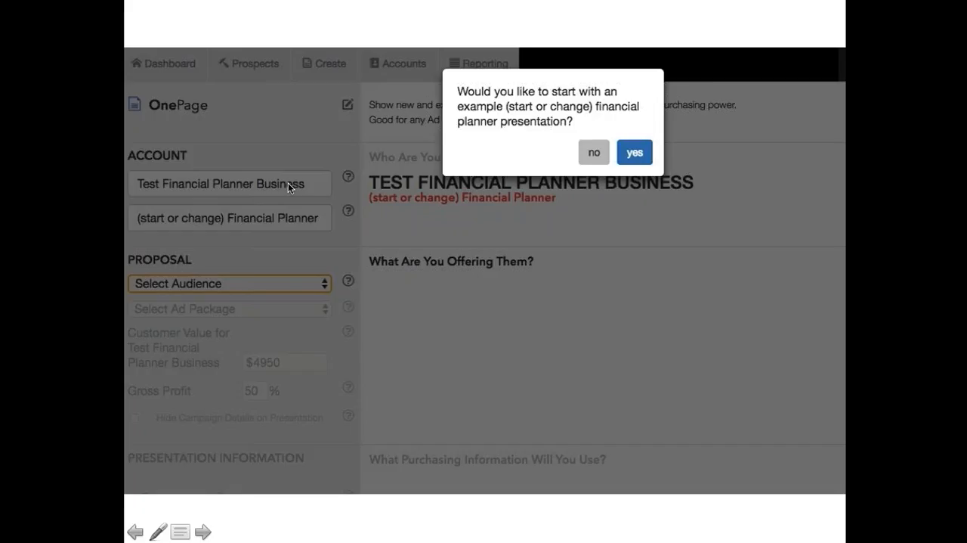
mouse_move(297, 308)
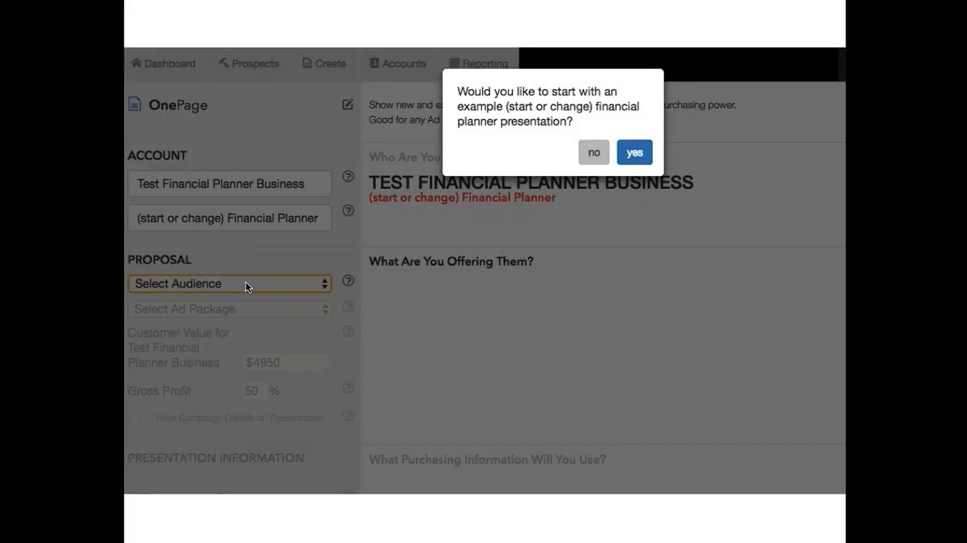
Launch the Financial Group report as a full-screen Mobile Presentation slideshow
left_click(635, 151)
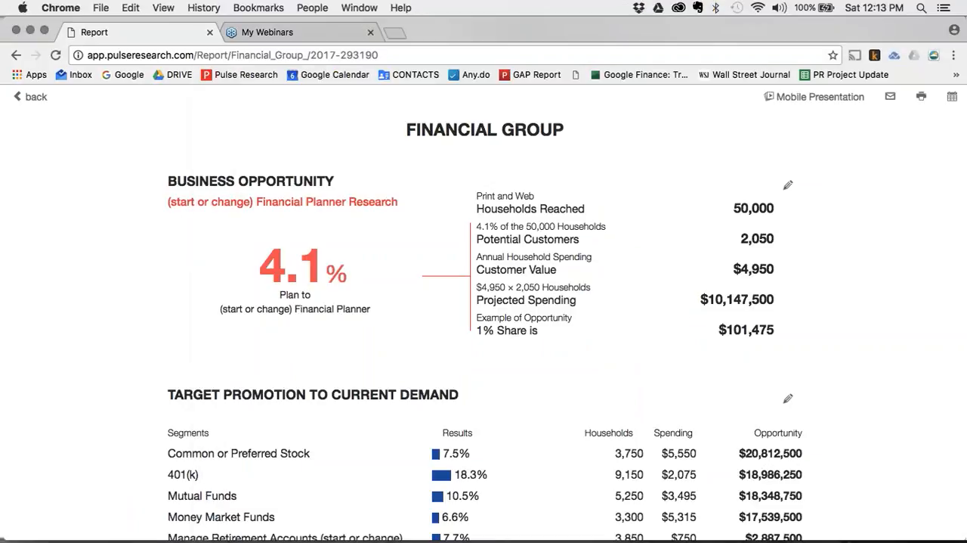
mouse_move(256, 283)
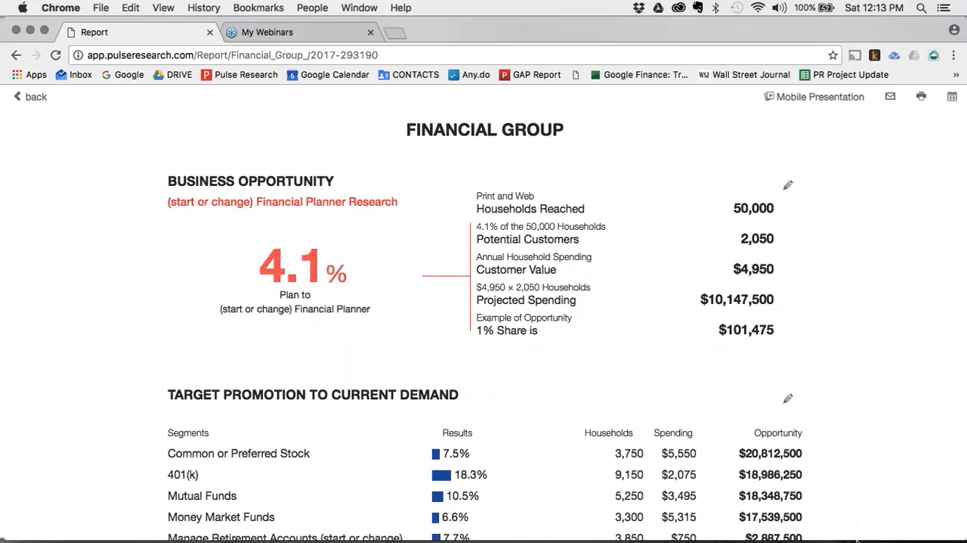
mouse_move(535, 270)
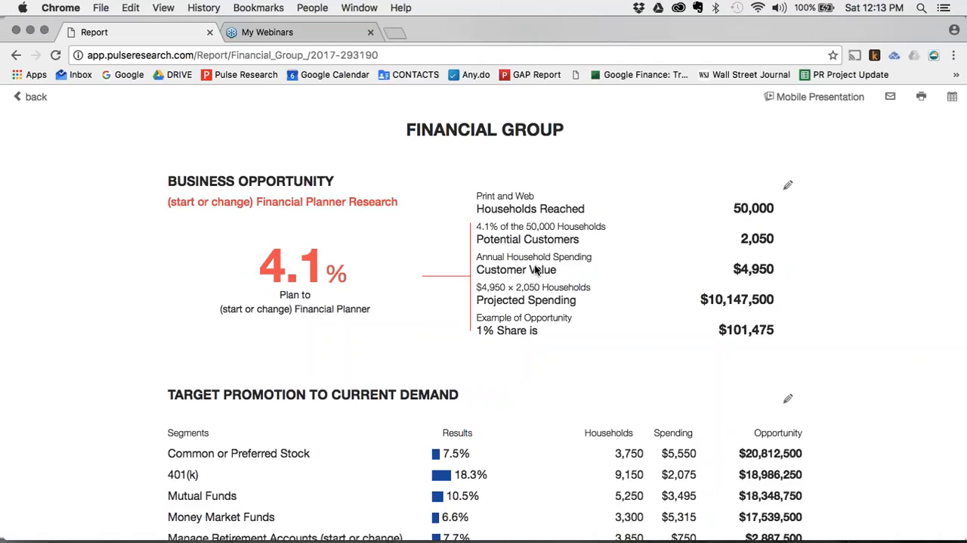
mouse_move(545, 369)
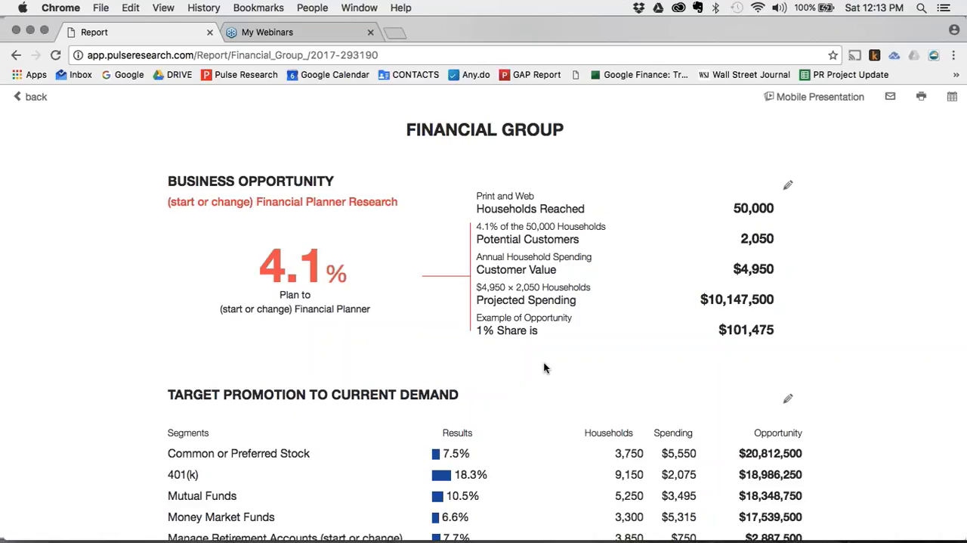
mouse_move(574, 355)
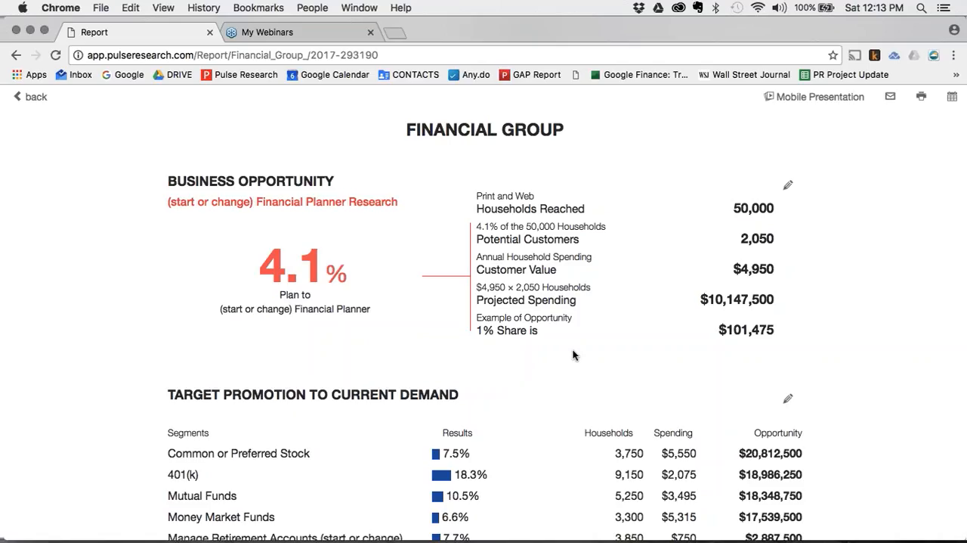
mouse_move(831, 215)
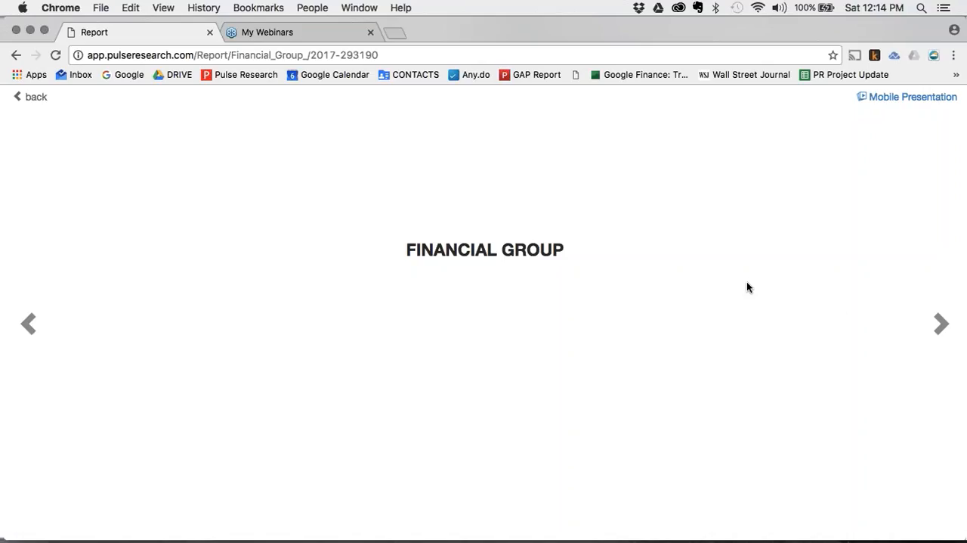
Advance to Business Opportunity, revealing households reached, customer value and the $101,475 share
left_click(941, 323)
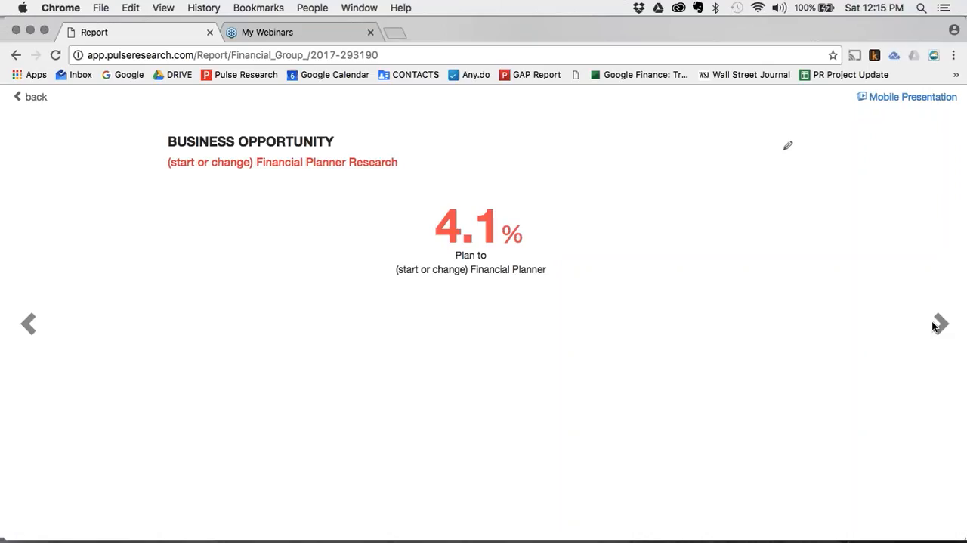
mouse_move(941, 331)
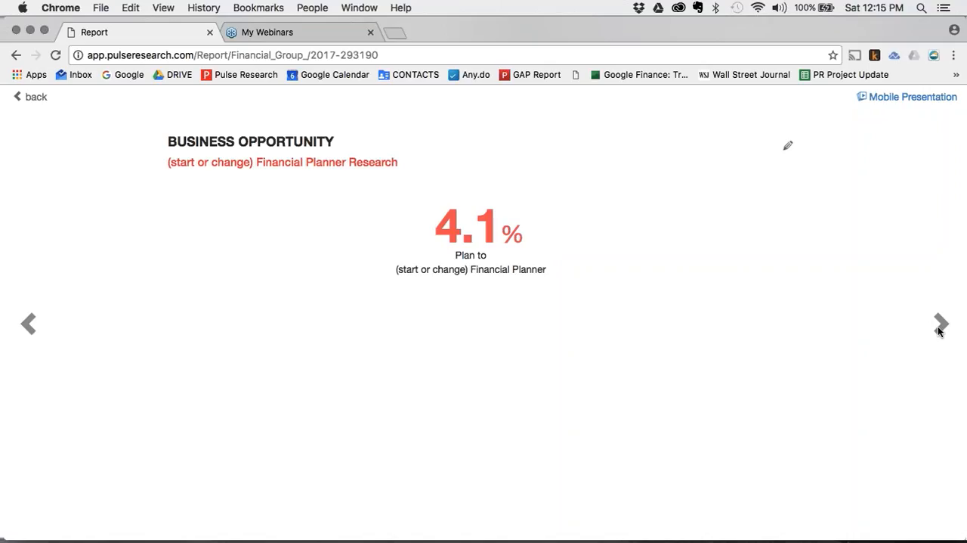
left_click(942, 324)
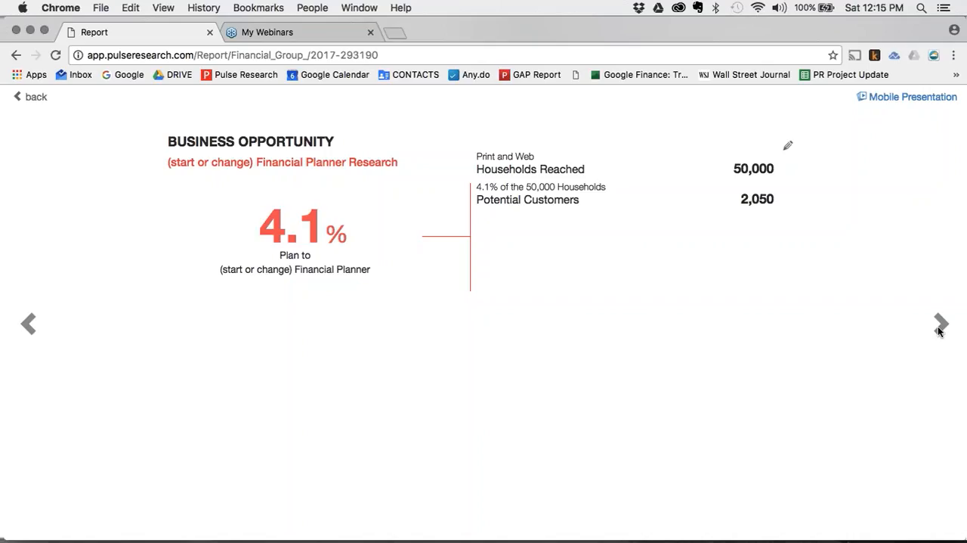
left_click(941, 324)
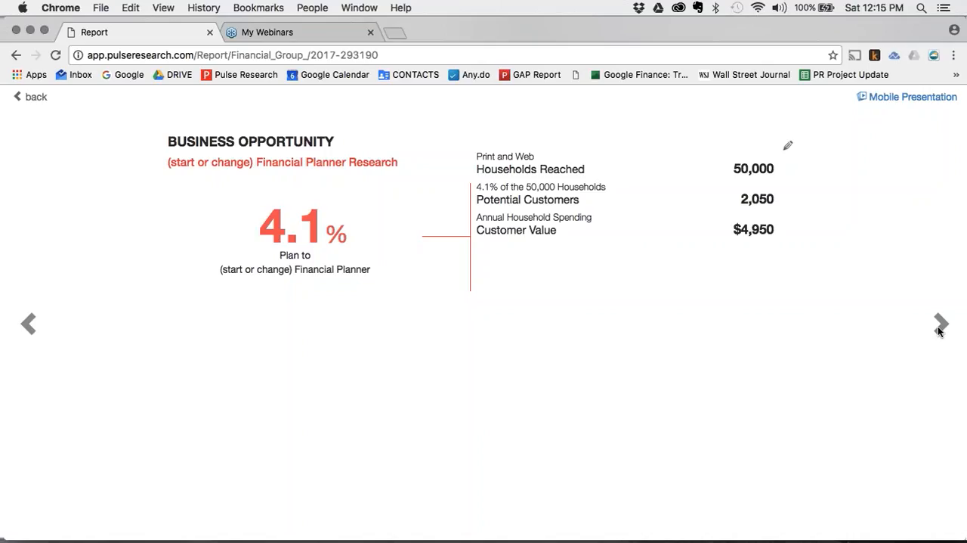
left_click(943, 323)
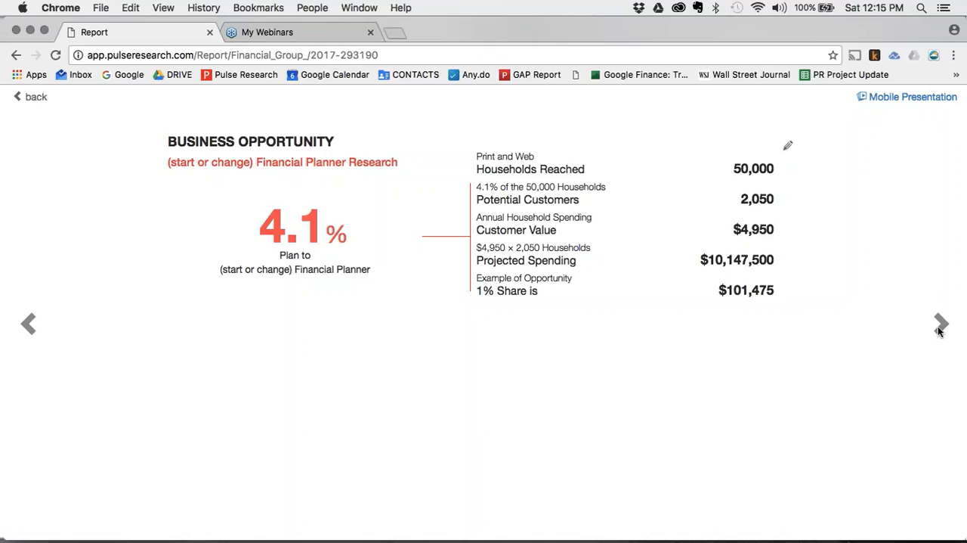
mouse_move(788, 149)
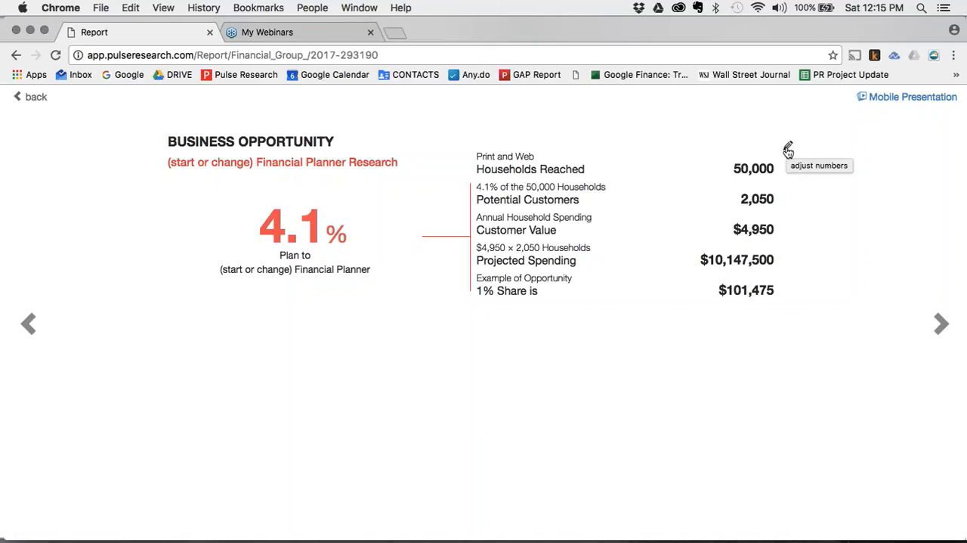
Change the Business Opportunity share from 1% to 3%, giving $304,425
left_click(788, 149)
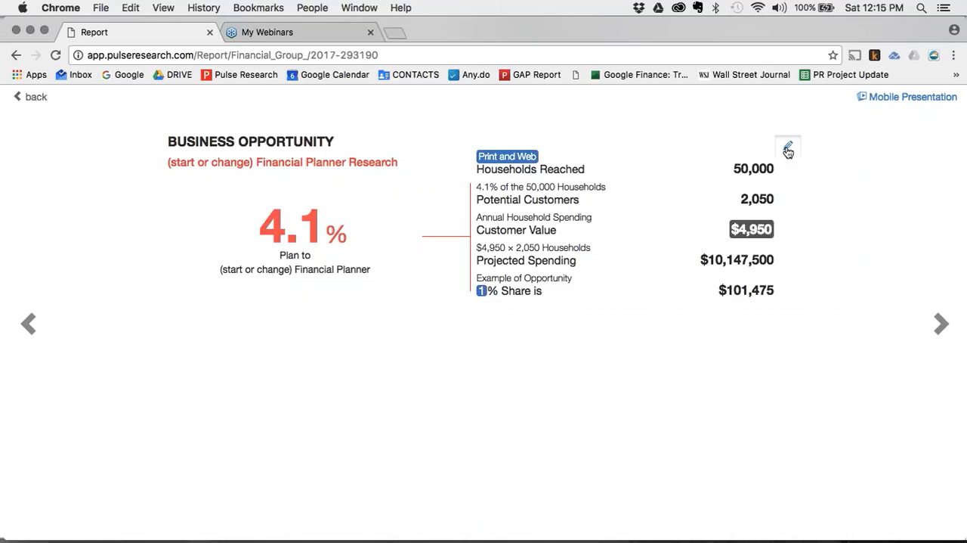
mouse_move(600, 174)
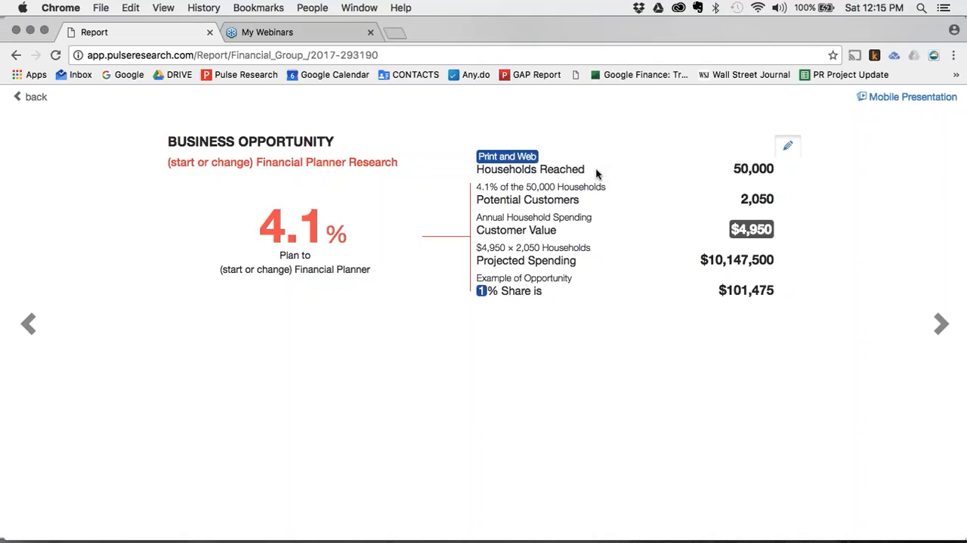
mouse_move(724, 235)
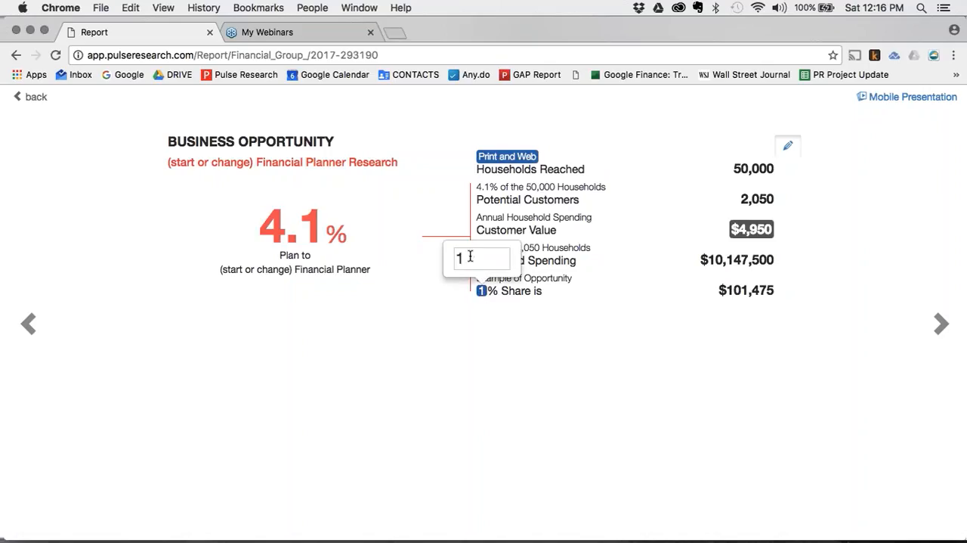
type("3")
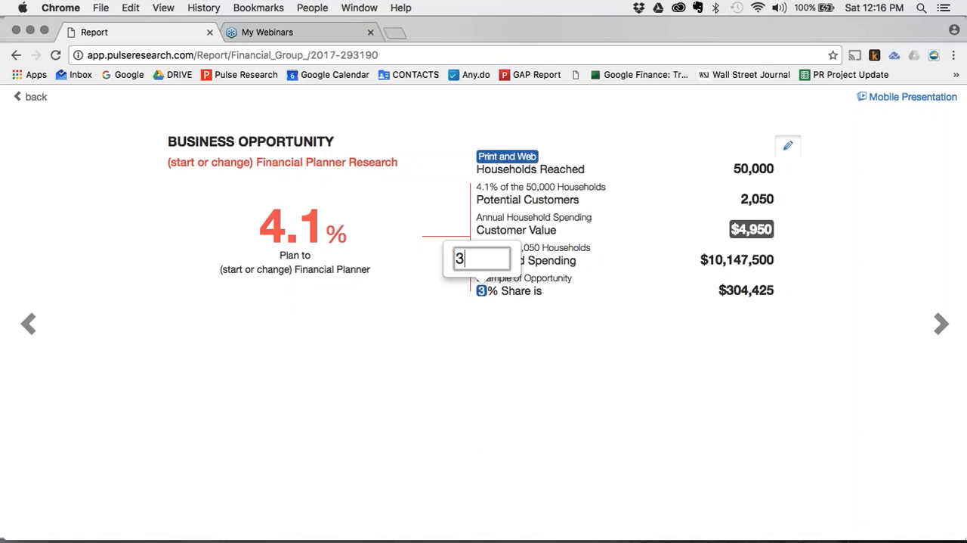
mouse_move(588, 308)
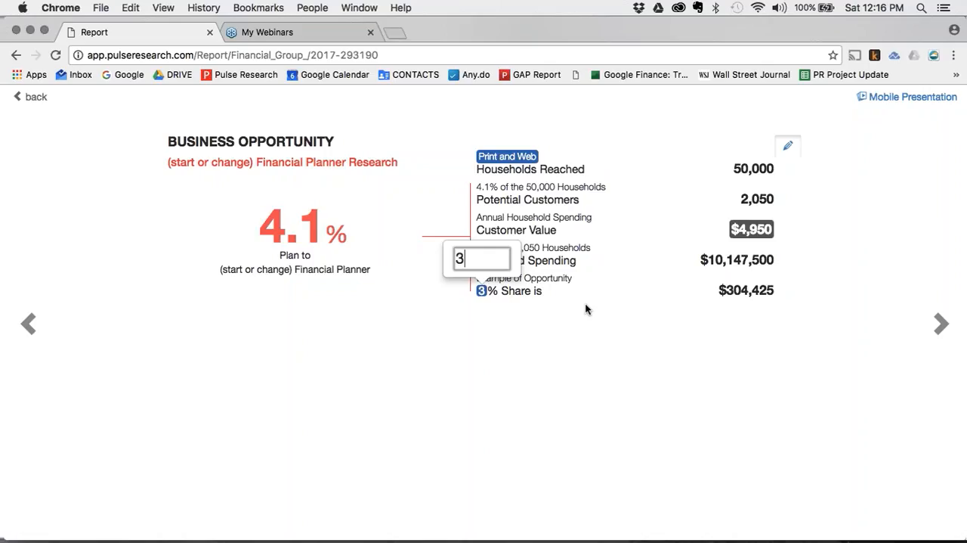
mouse_move(685, 337)
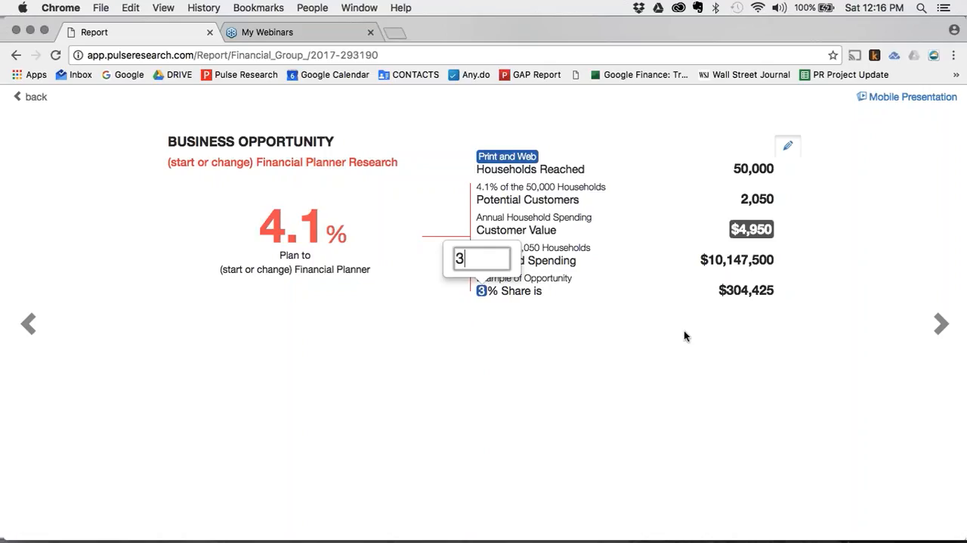
mouse_move(692, 339)
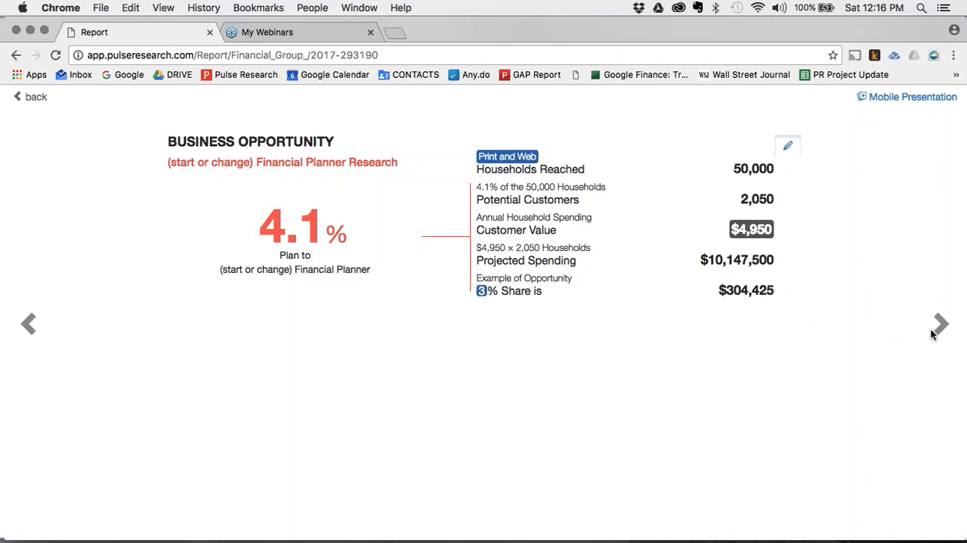
Advance to the Target Promotion to Current Demand slide and enter its edit view
left_click(942, 323)
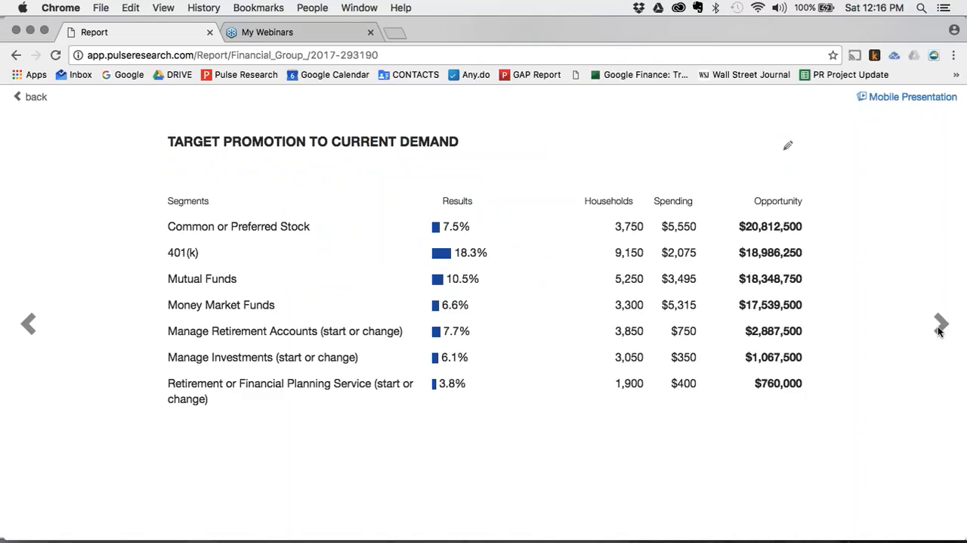
mouse_move(331, 284)
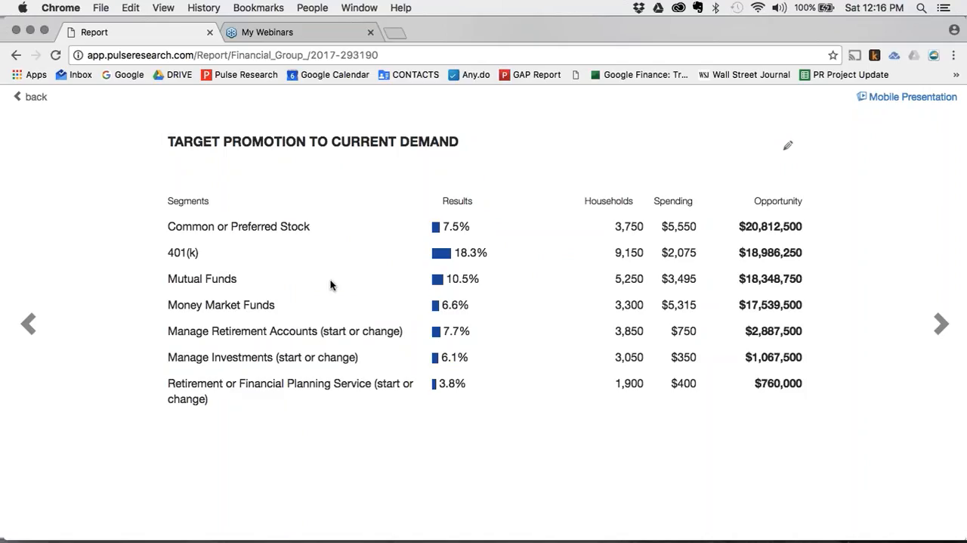
mouse_move(322, 388)
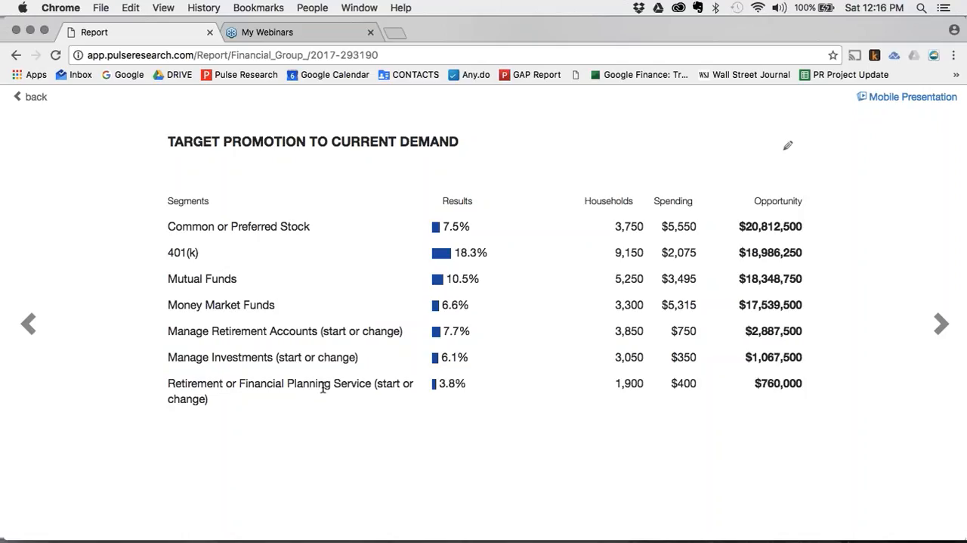
mouse_move(496, 385)
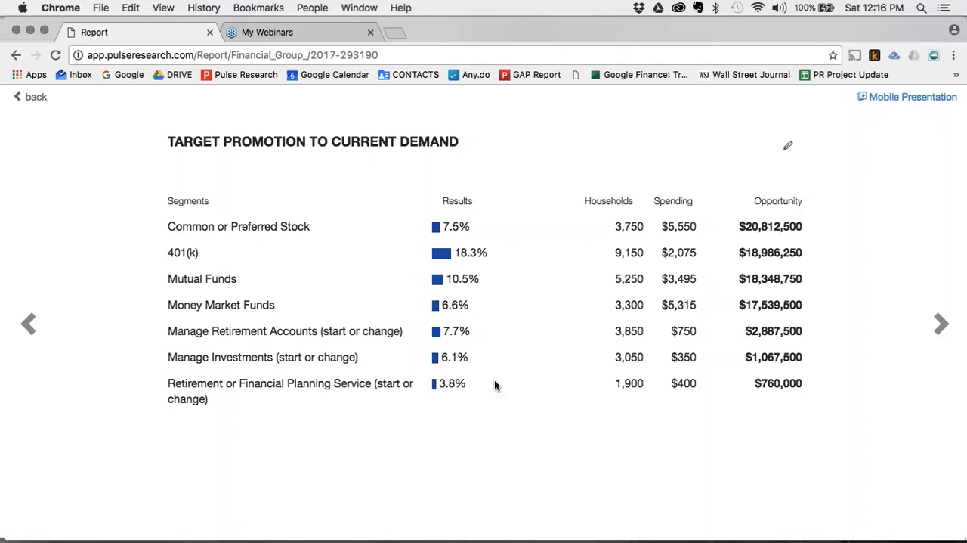
mouse_move(414, 339)
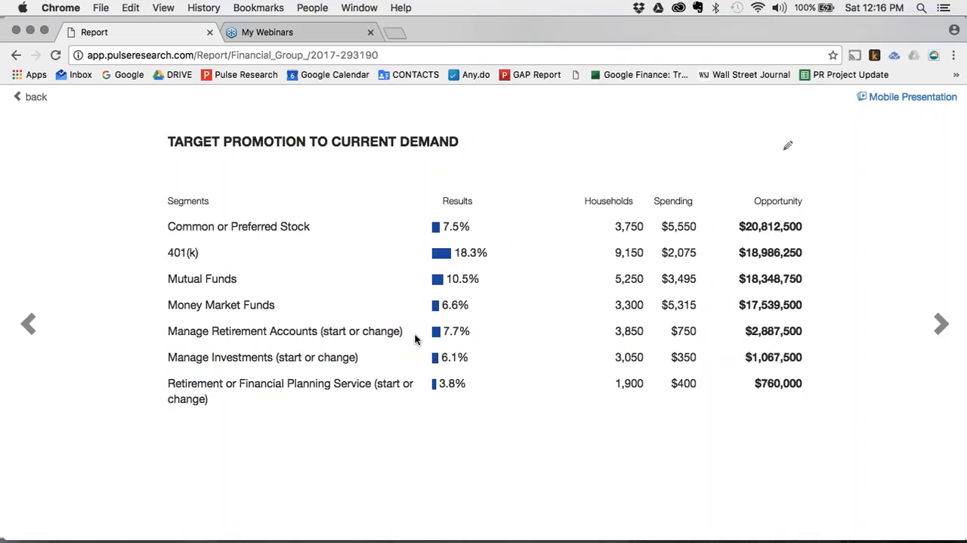
mouse_move(401, 342)
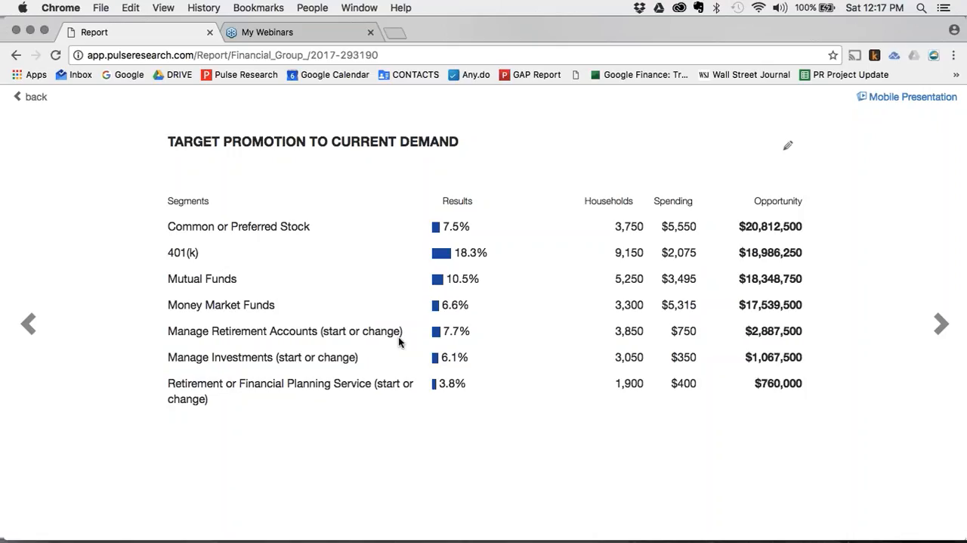
mouse_move(578, 337)
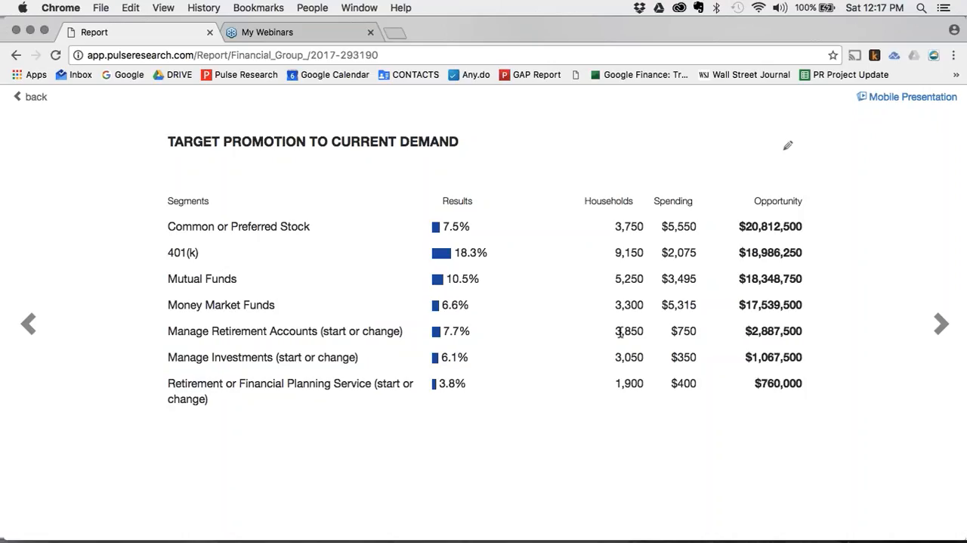
mouse_move(406, 366)
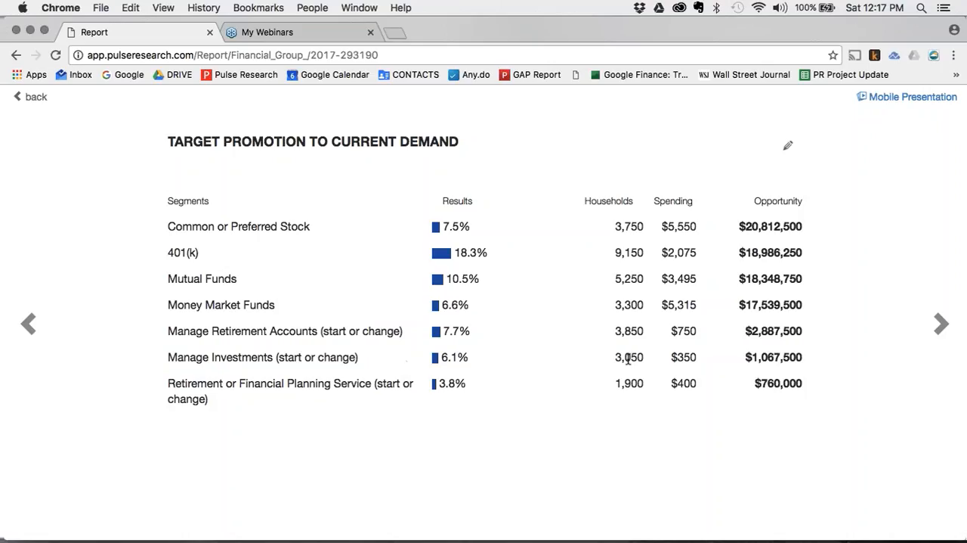
mouse_move(664, 395)
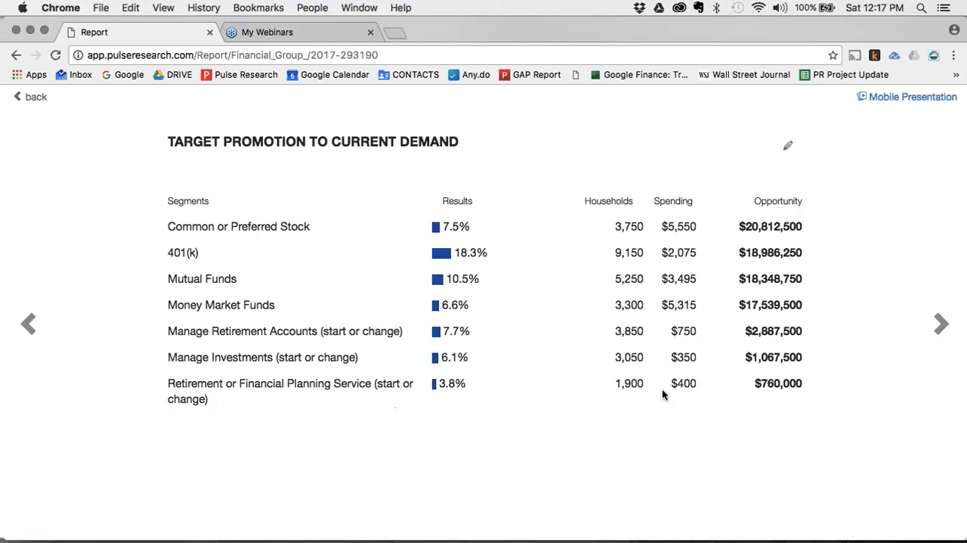
mouse_move(637, 397)
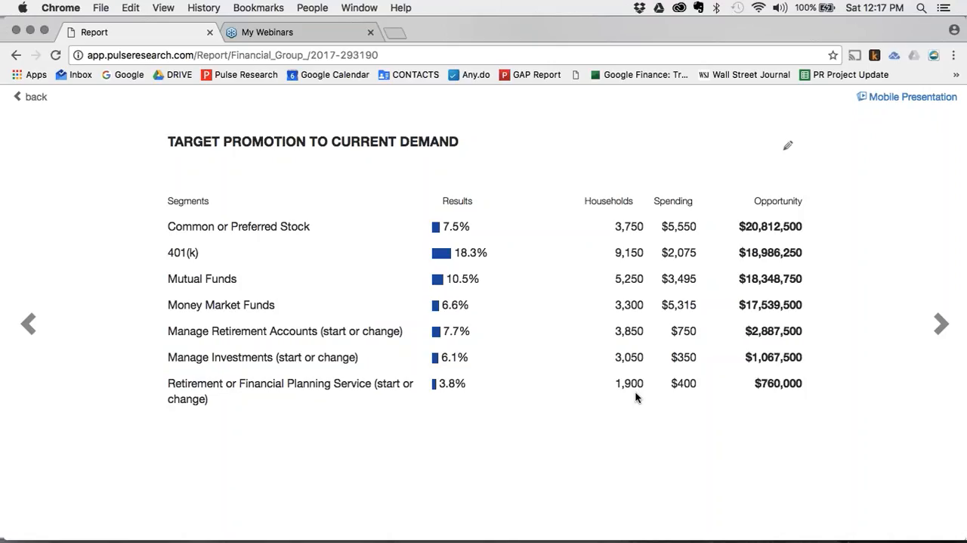
mouse_move(788, 150)
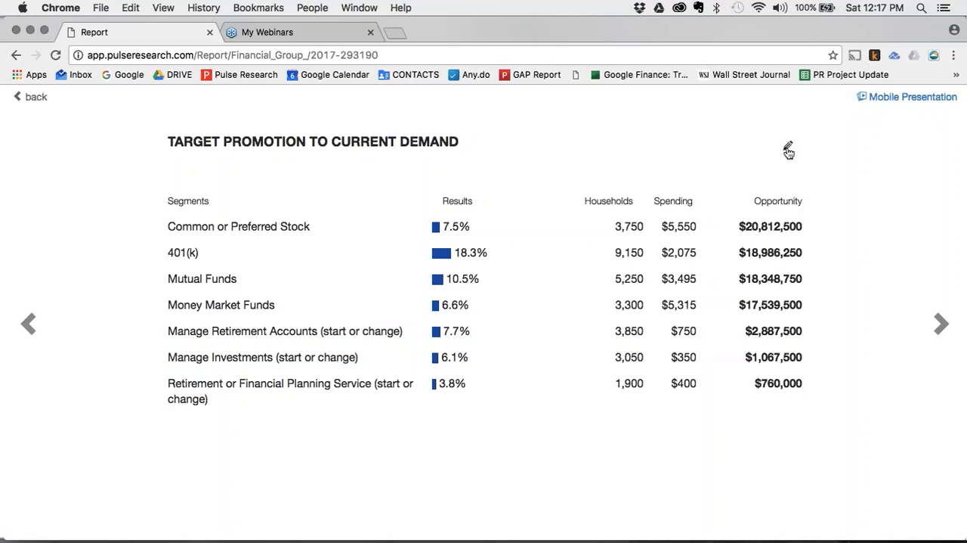
left_click(788, 147)
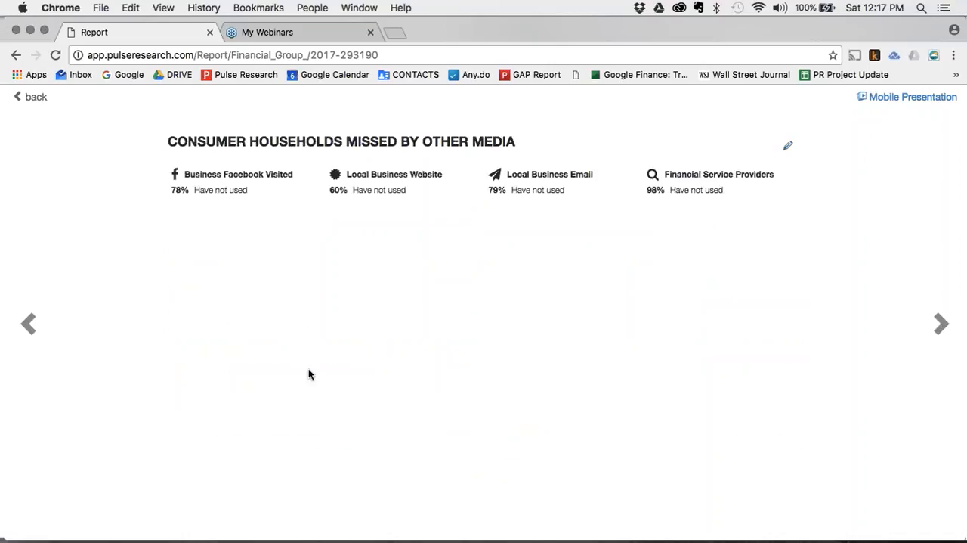
mouse_move(222, 215)
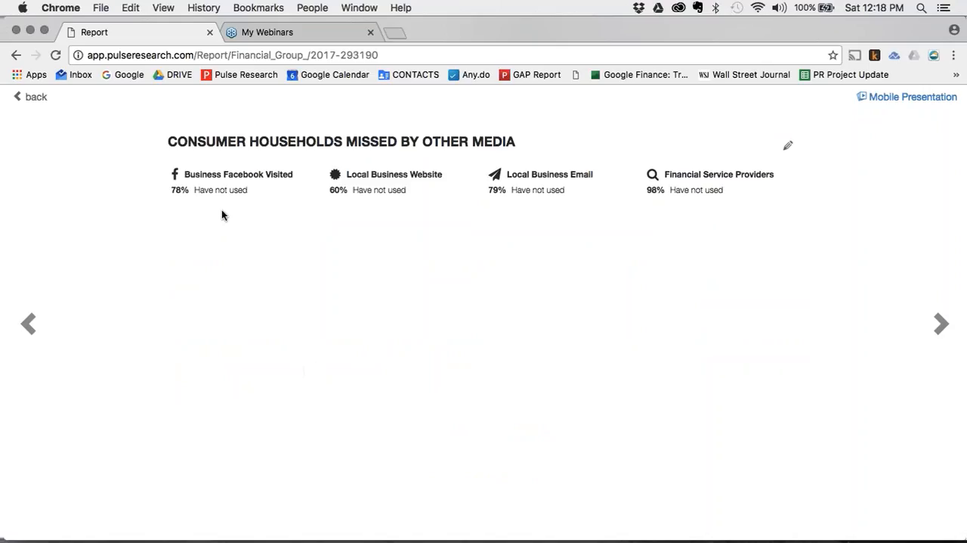
mouse_move(224, 201)
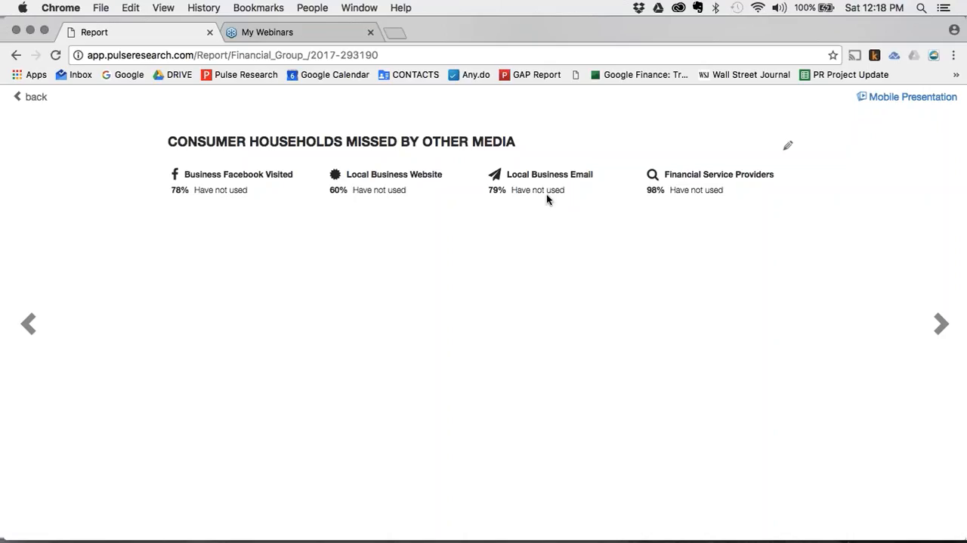
mouse_move(789, 150)
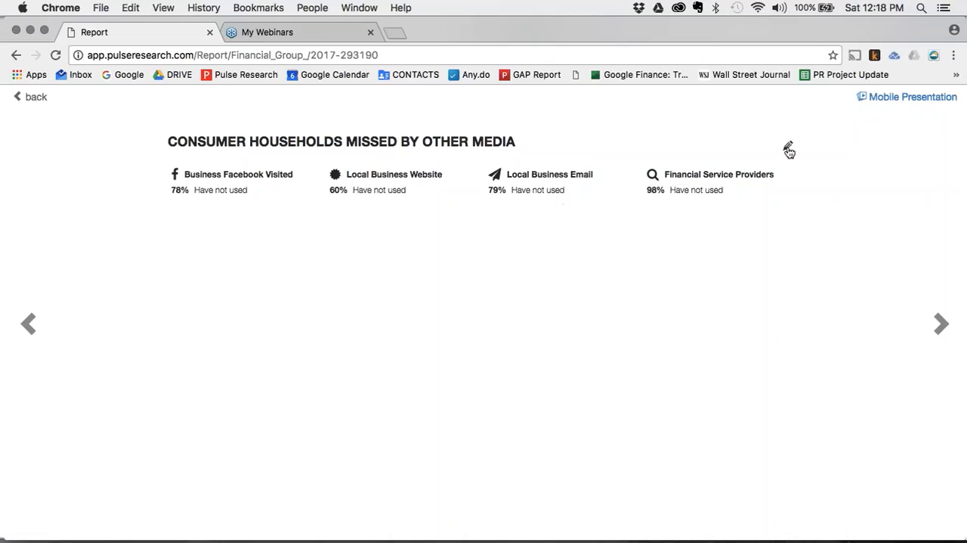
Put the households-missed-by-other-media slide into edit mode with the pencil icon
left_click(789, 148)
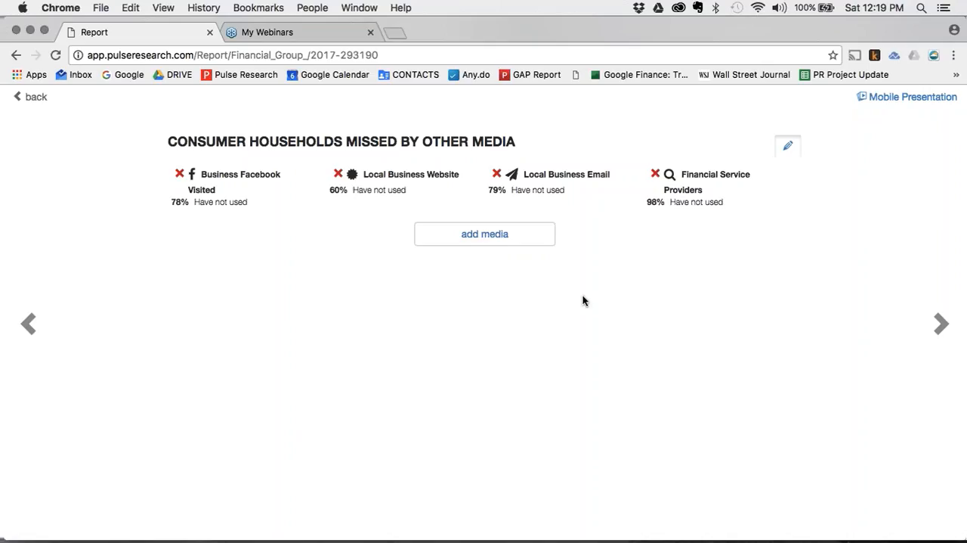
mouse_move(592, 305)
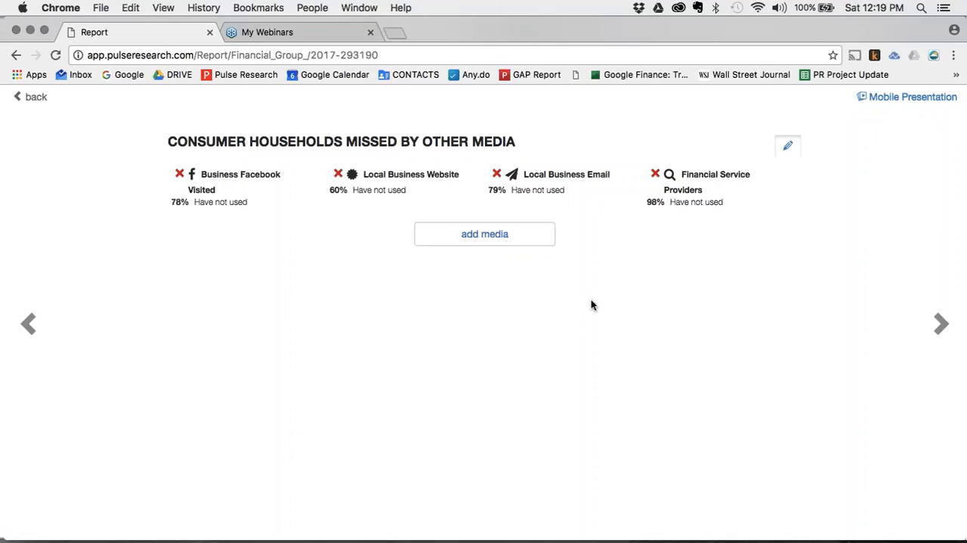
mouse_move(936, 335)
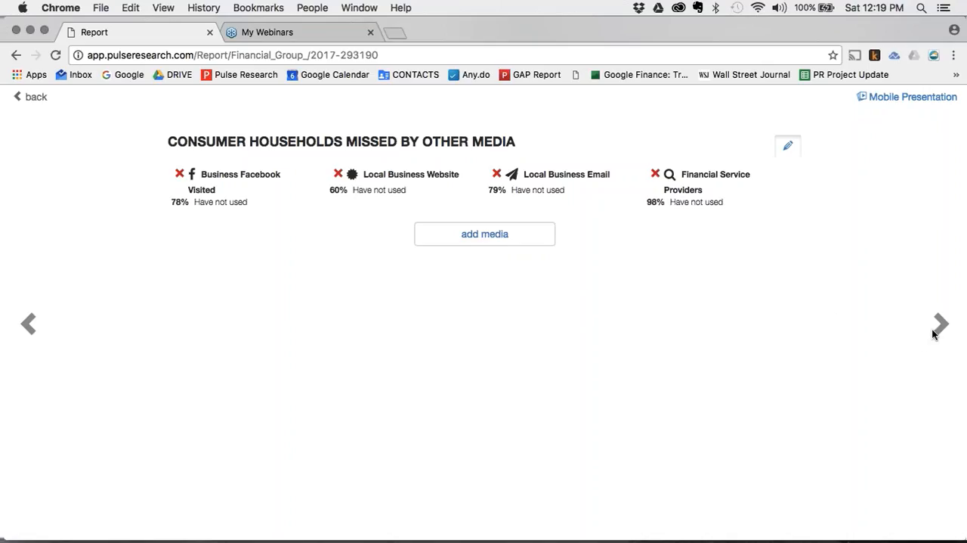
Reveal the campaign breakdown: $9,500 cost, $990 gross profit, 9 customers to cover it
left_click(942, 323)
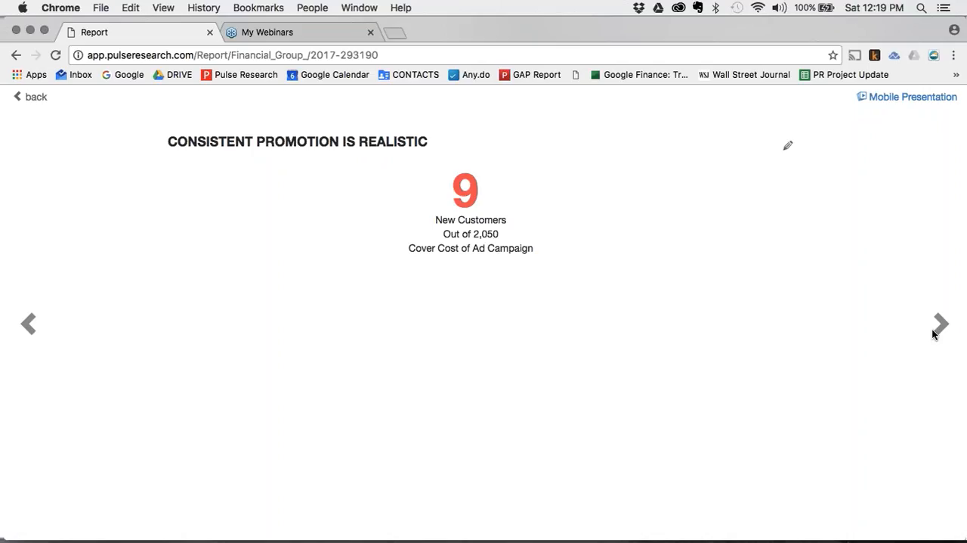
mouse_move(632, 241)
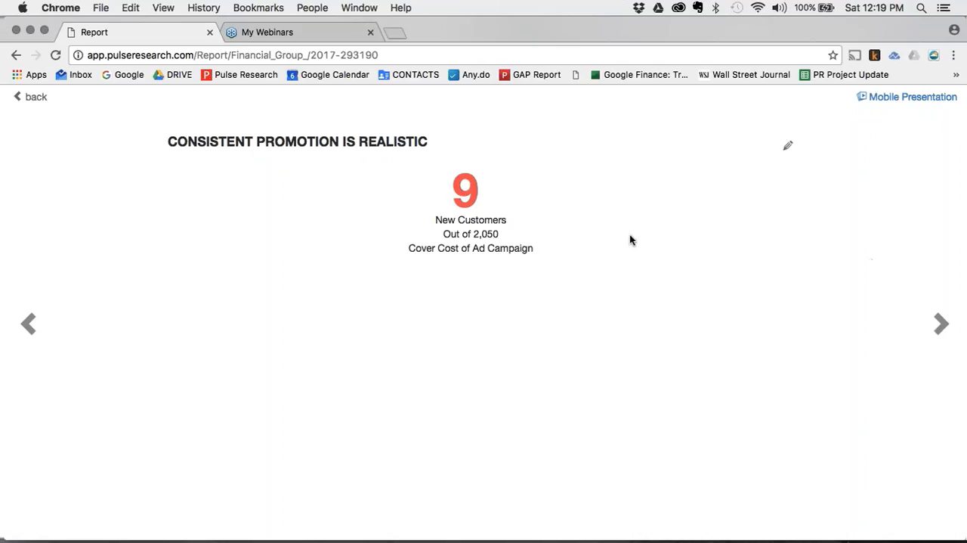
mouse_move(514, 240)
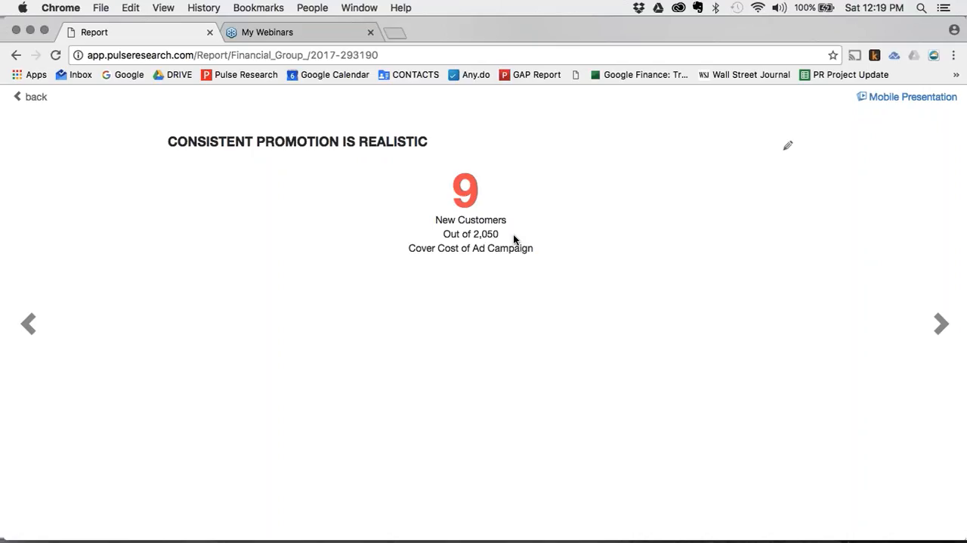
mouse_move(801, 300)
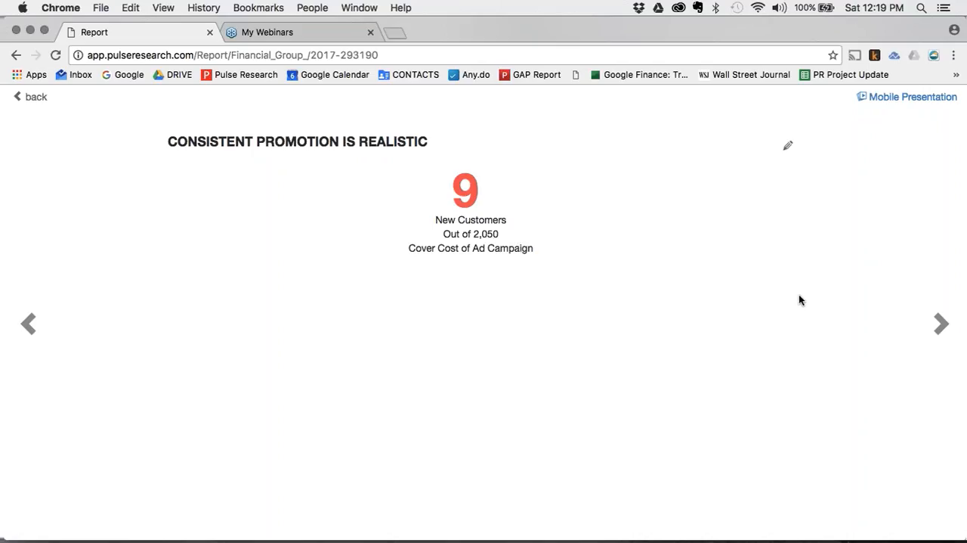
left_click(941, 323)
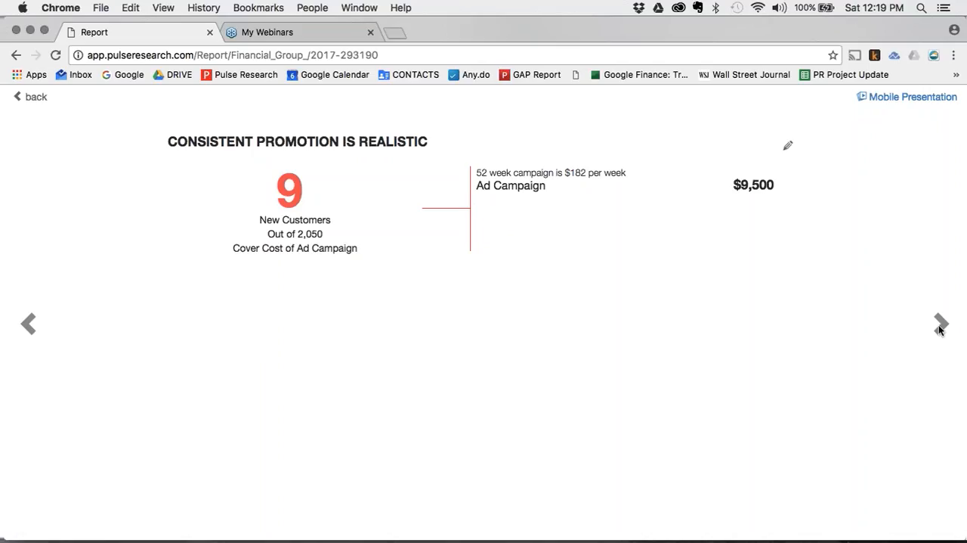
mouse_move(941, 325)
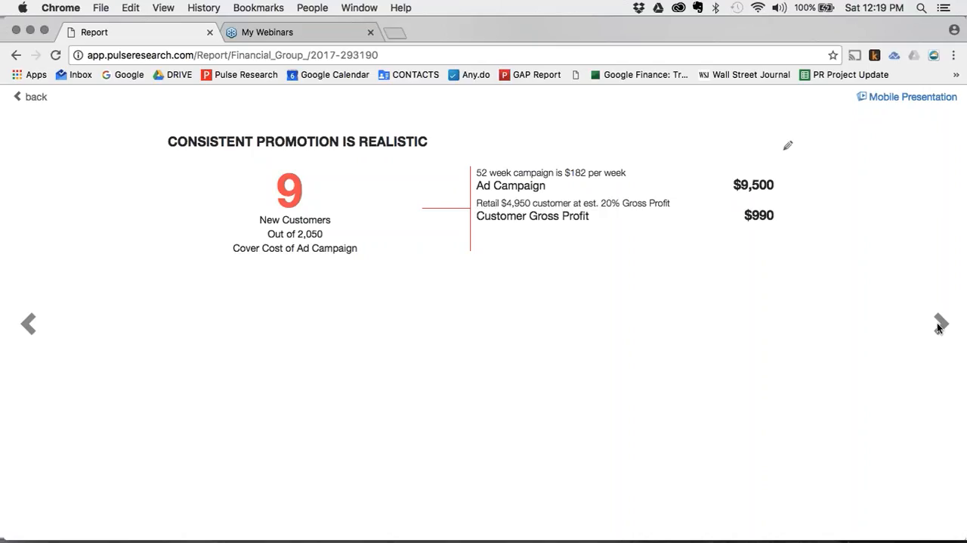
mouse_move(675, 238)
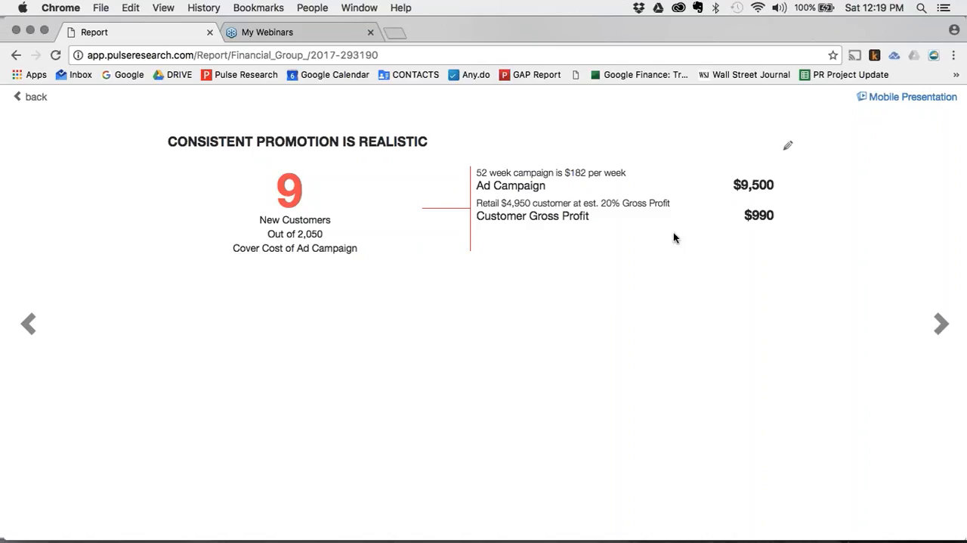
mouse_move(535, 202)
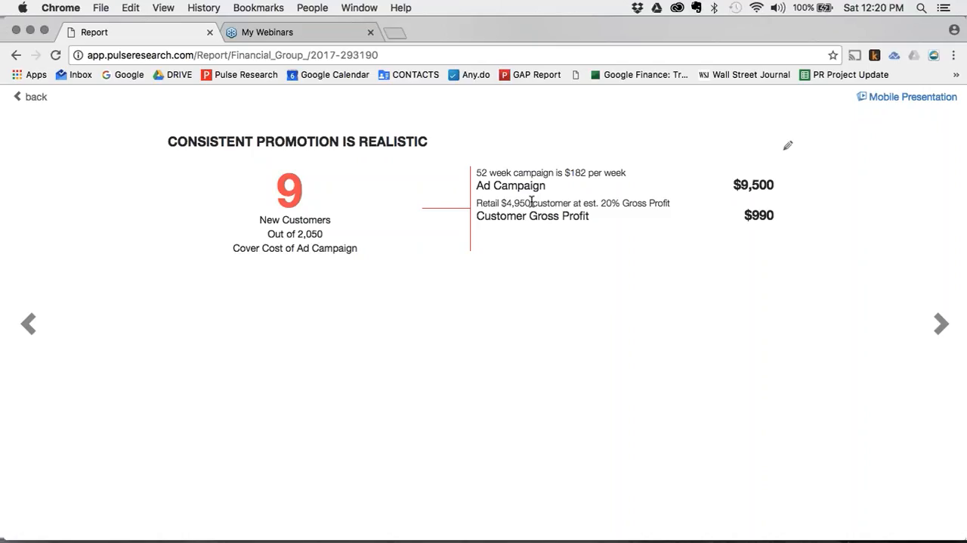
mouse_move(941, 329)
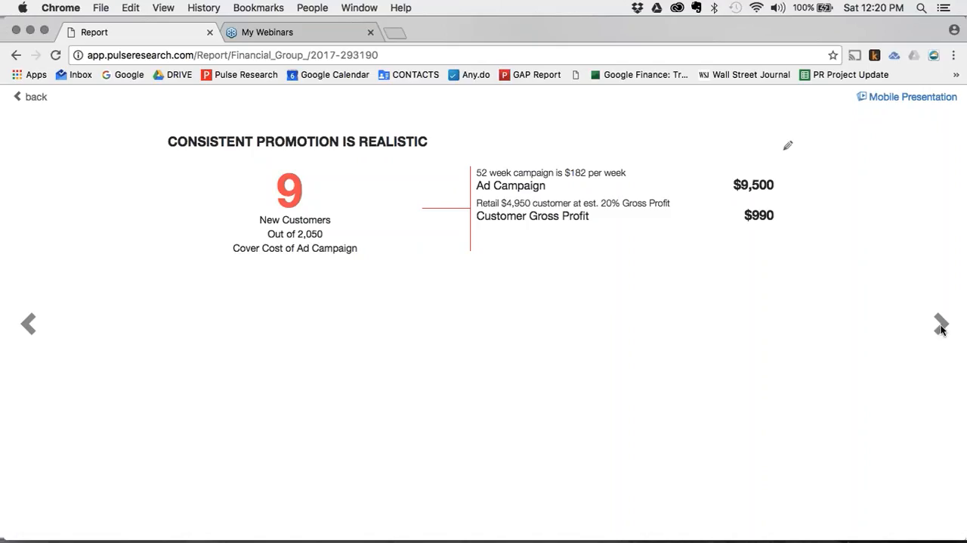
left_click(942, 322)
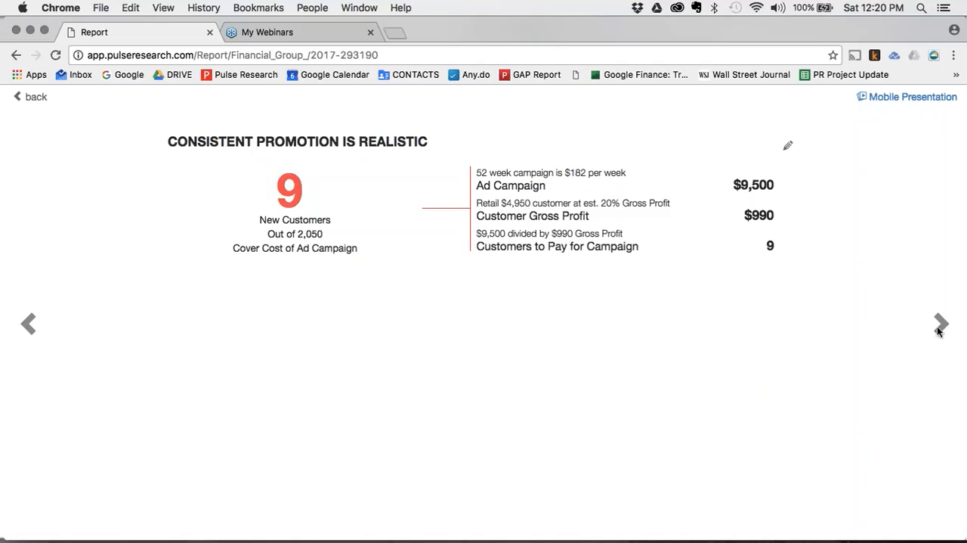
mouse_move(777, 231)
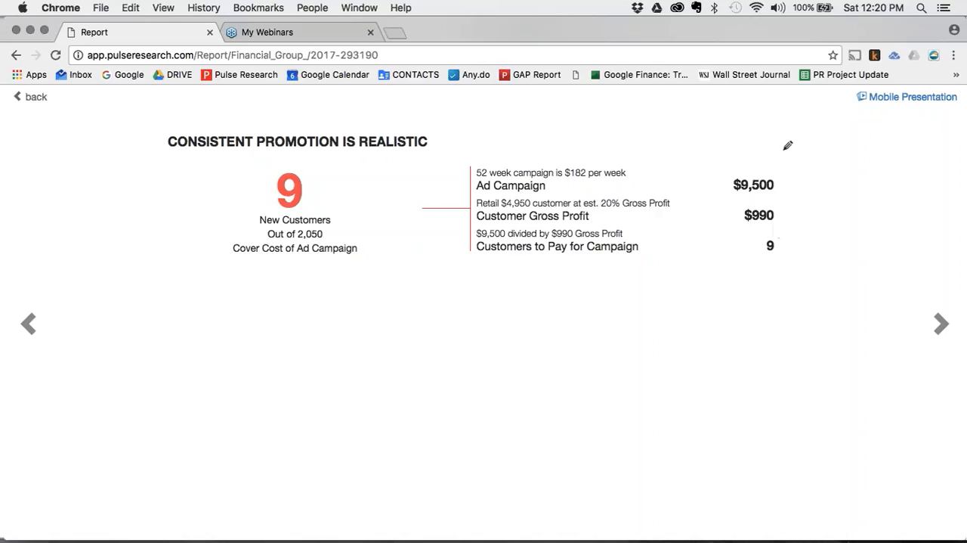
Change the break-even slide's retail customer value from $4,950 to $7,000
left_click(788, 145)
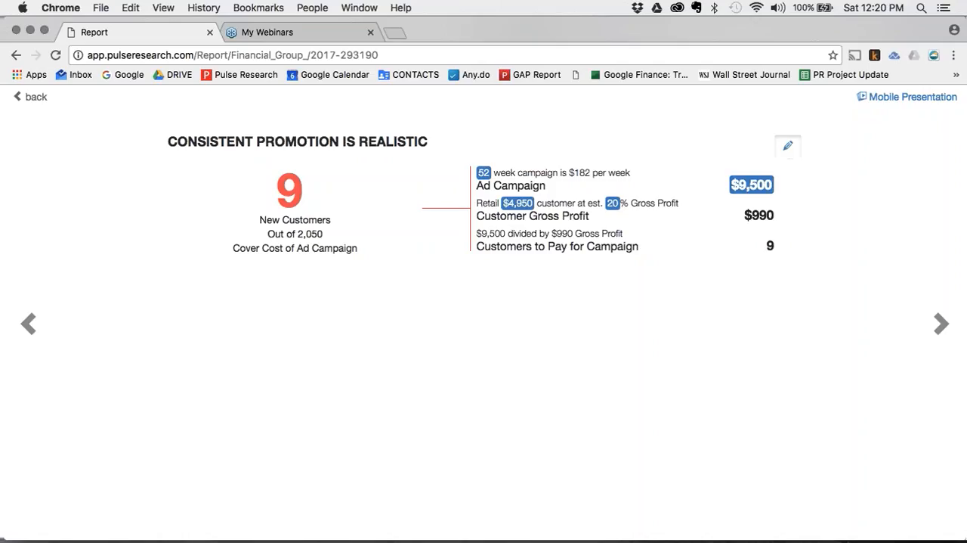
left_click(519, 203)
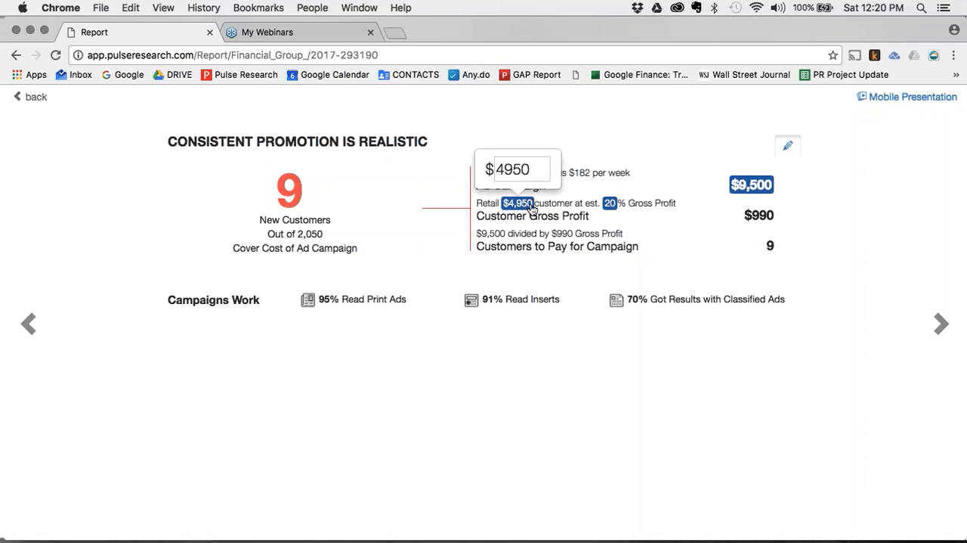
double_click(514, 168)
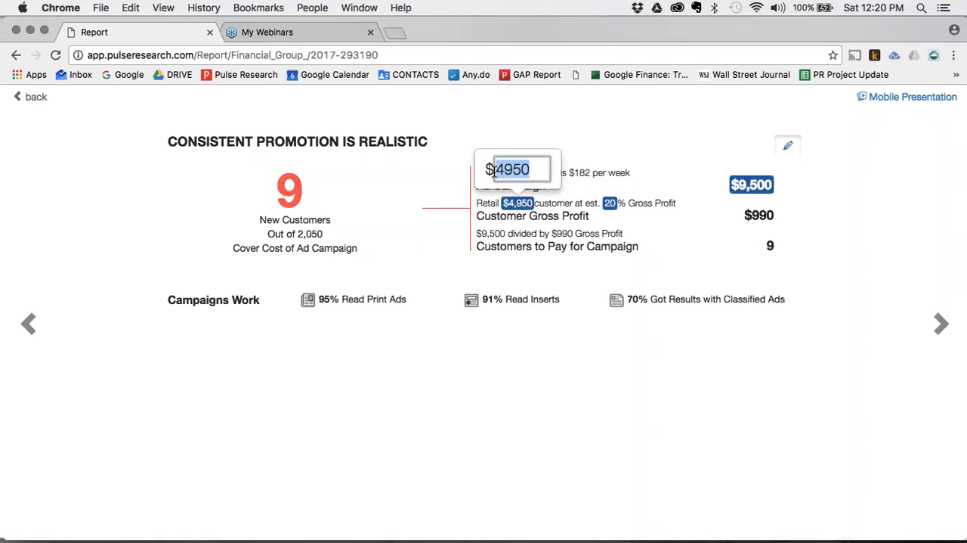
type("7000")
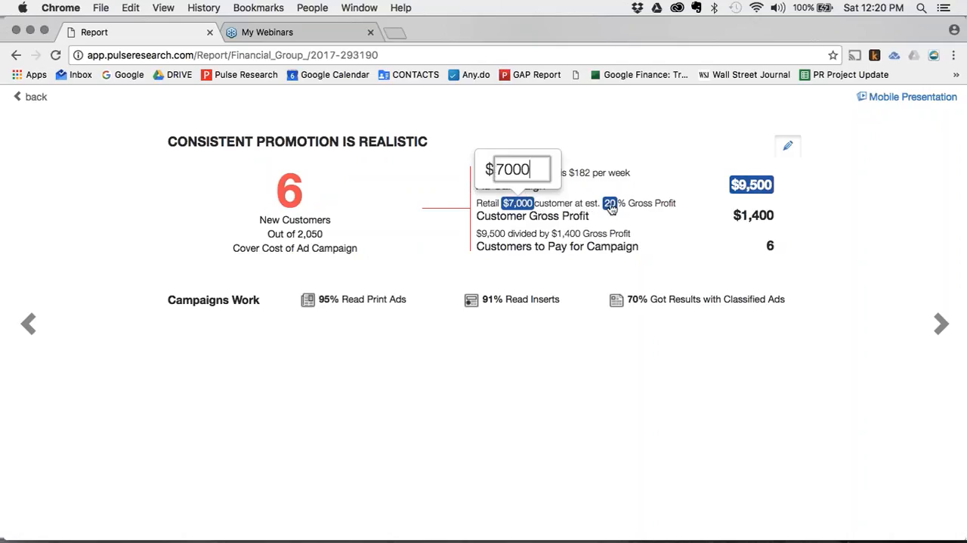
Set gross profit to 25%, bringing the break-even down to 5 customers
left_click(610, 203)
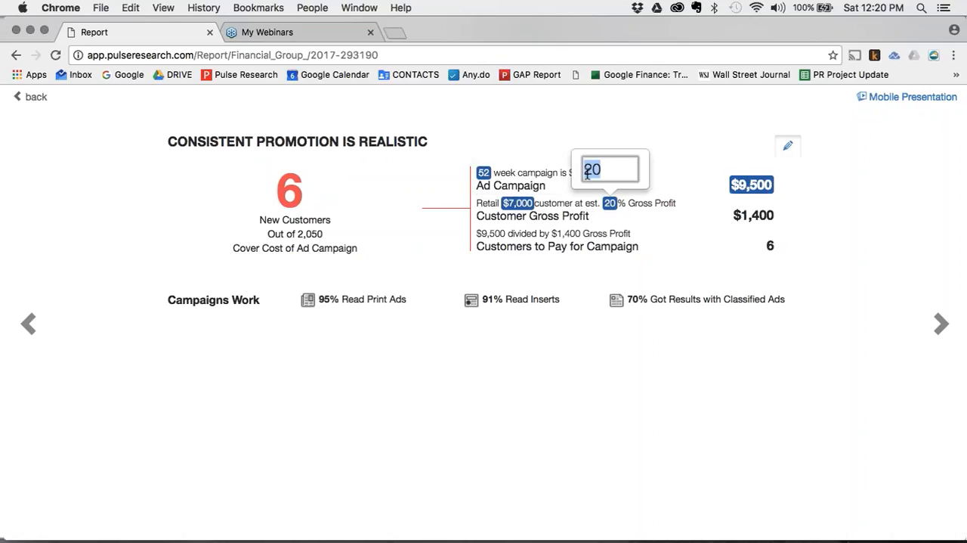
type("2")
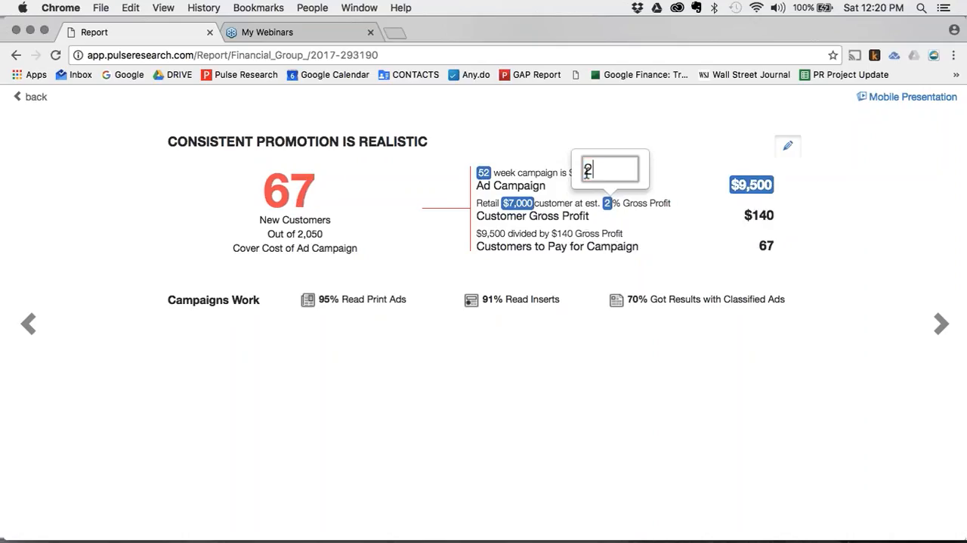
type("5")
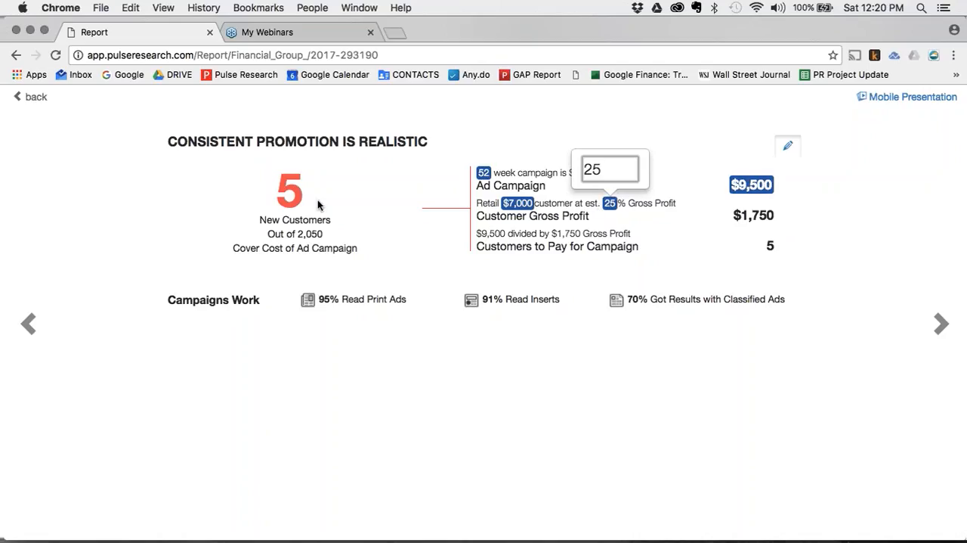
left_click(610, 169)
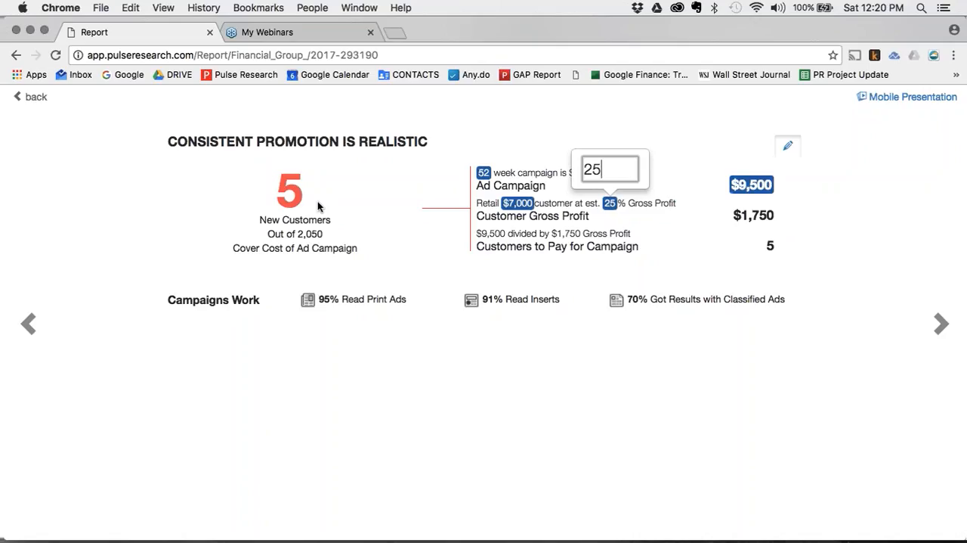